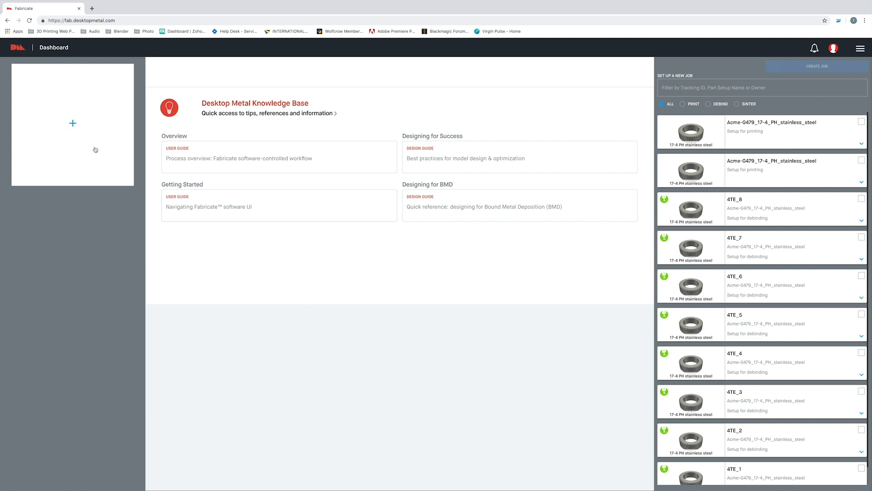
mouse_move(73, 123)
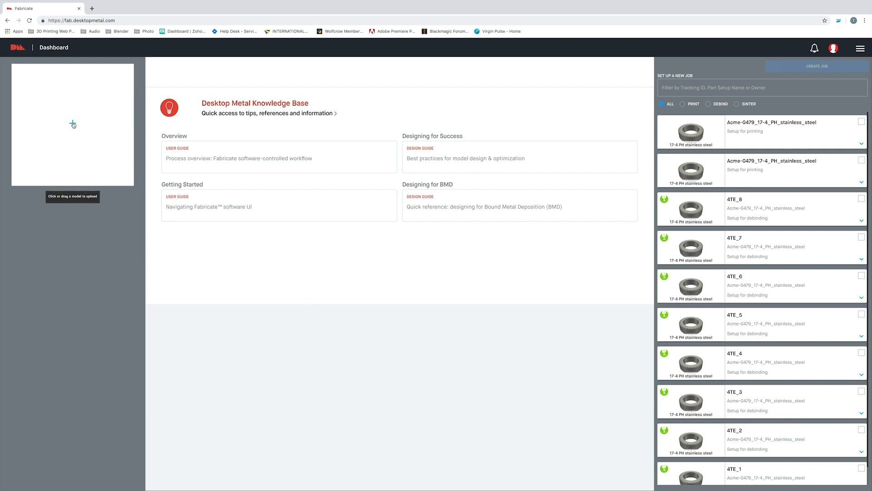
Step: Upload the gear file Acme-G479.stl from the Desktop as a new model
click(73, 124)
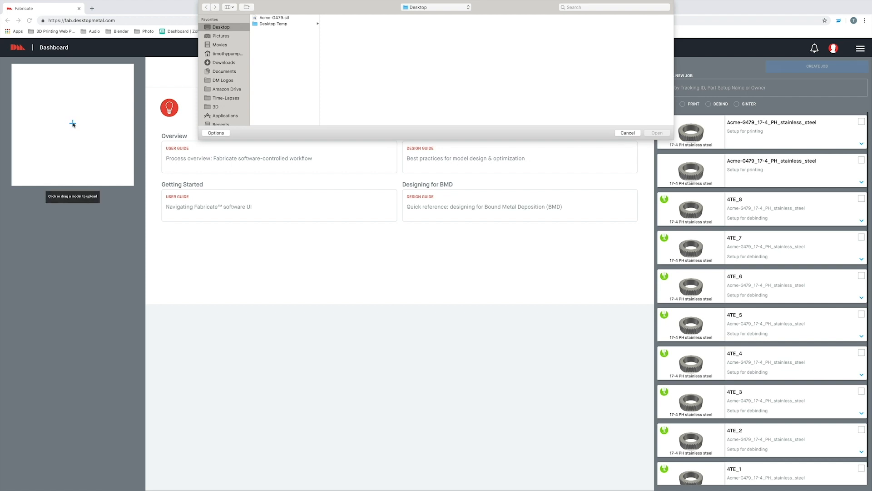
click(275, 17)
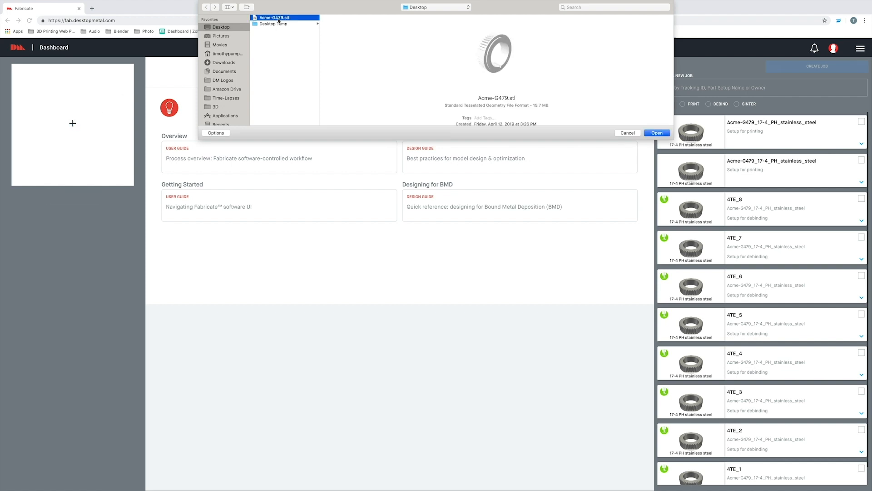
click(656, 132)
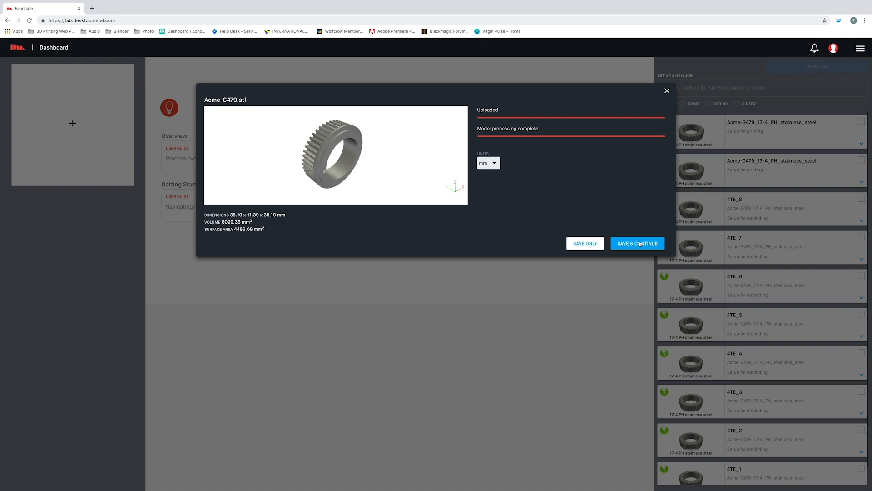
Step: Save the processed gear and continue into Part Setup with 17-4 PH stainless steel
click(638, 244)
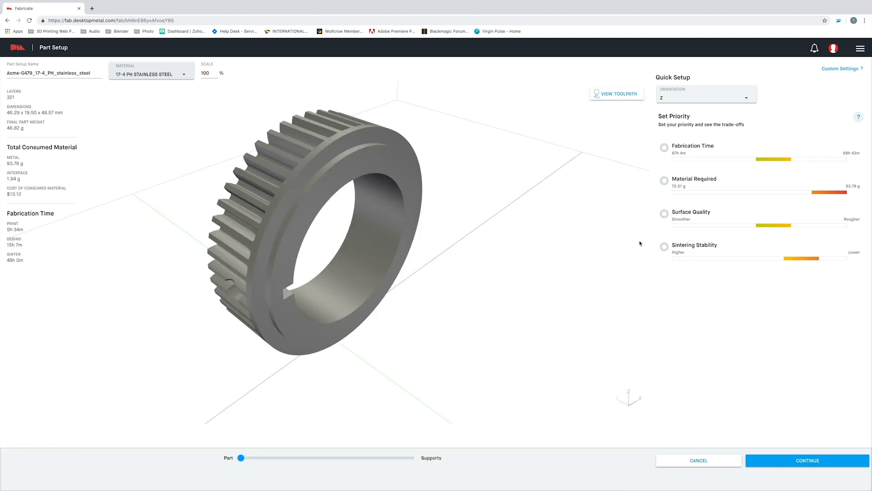
mouse_move(642, 238)
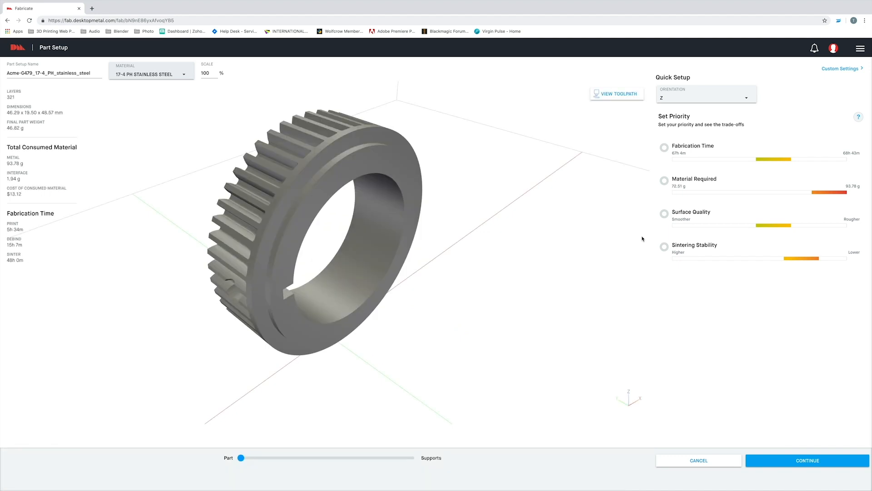
Step: Try Fabrication Time, Surface Quality and Sintering Stability priorities, then choose Custom orientation
click(706, 97)
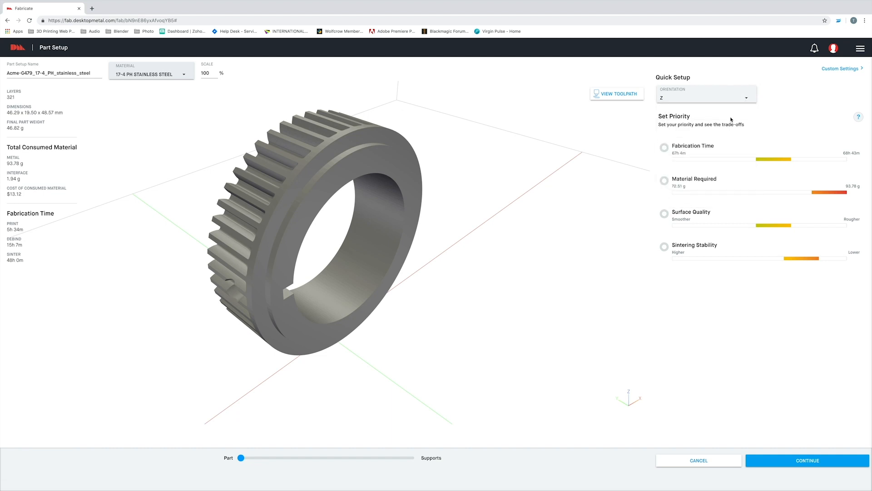
click(664, 147)
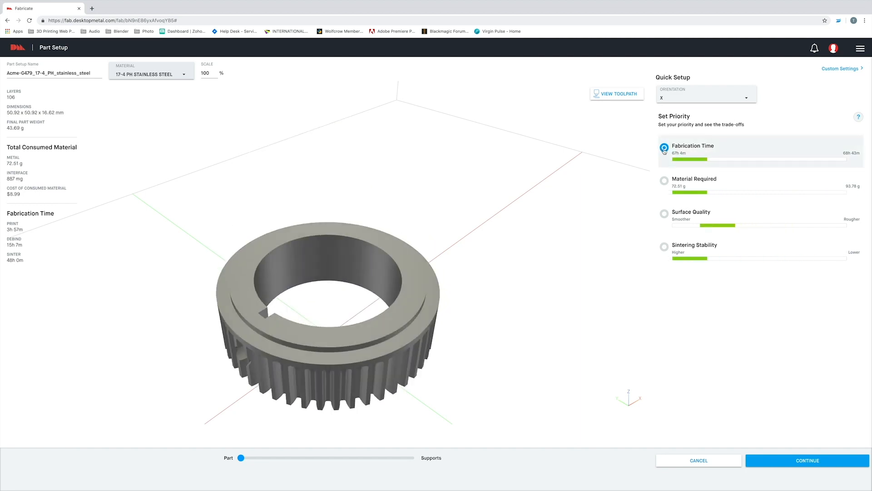
click(664, 214)
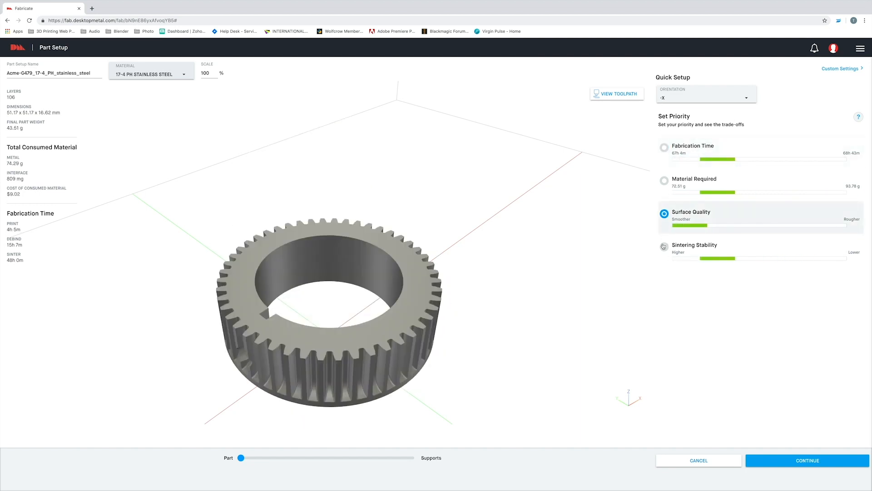
click(664, 245)
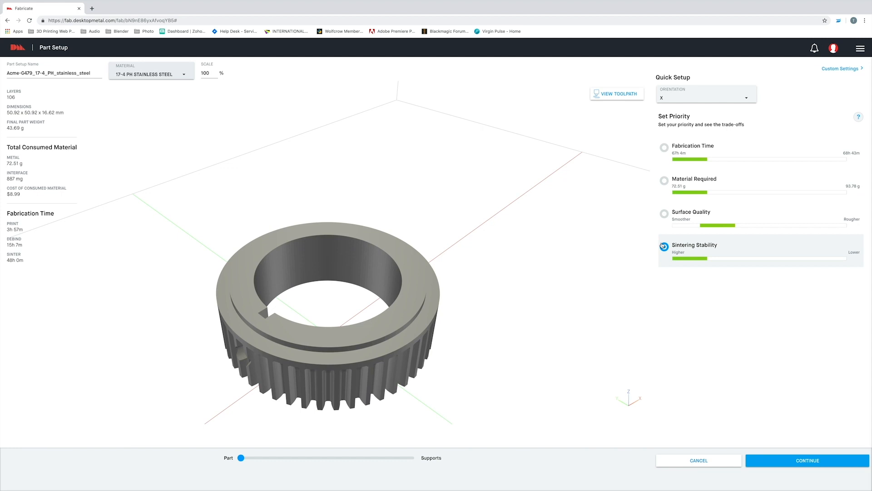
click(664, 247)
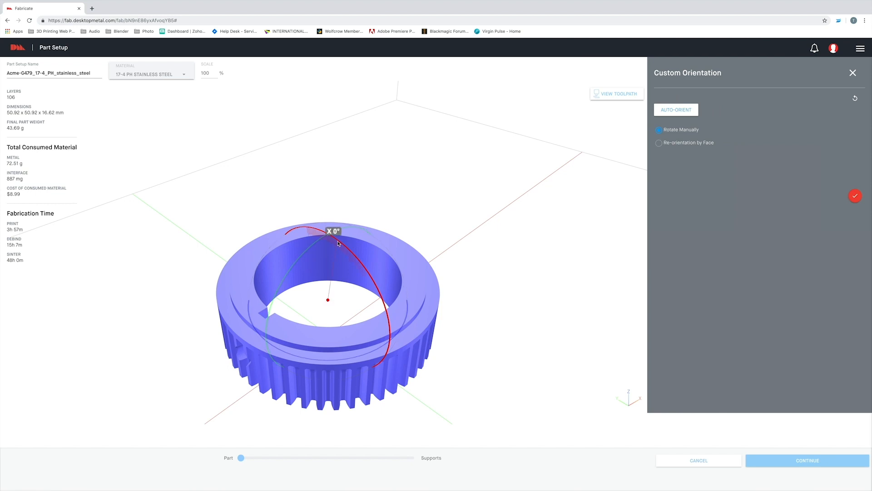
Step: Rotate the gear manually with the rotation rings until it sits flipped over
drag(333, 241, 368, 318)
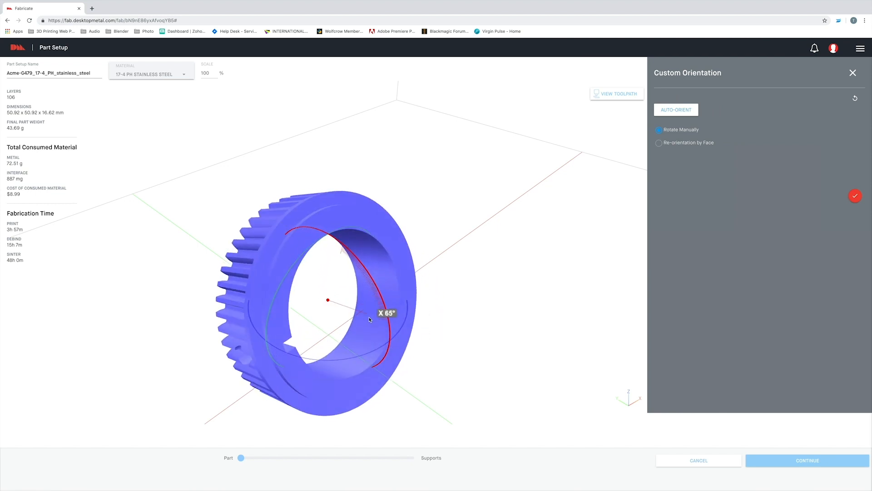
drag(370, 319, 370, 342)
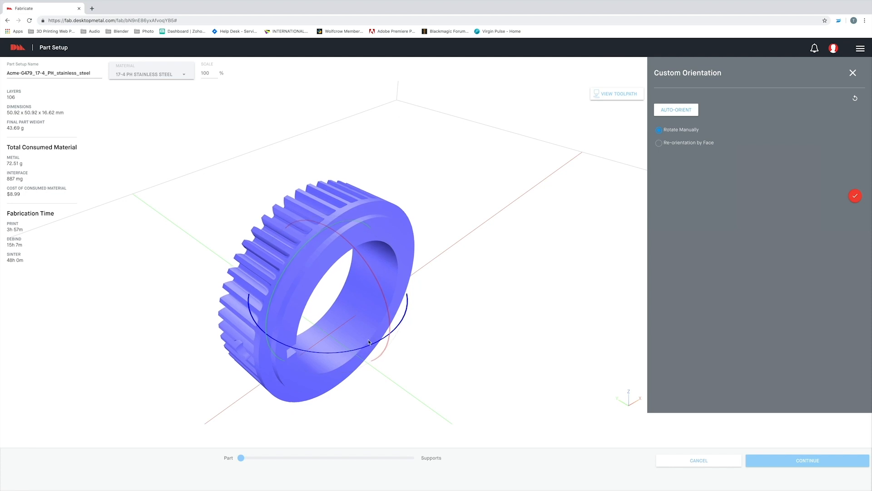
drag(367, 342, 339, 305)
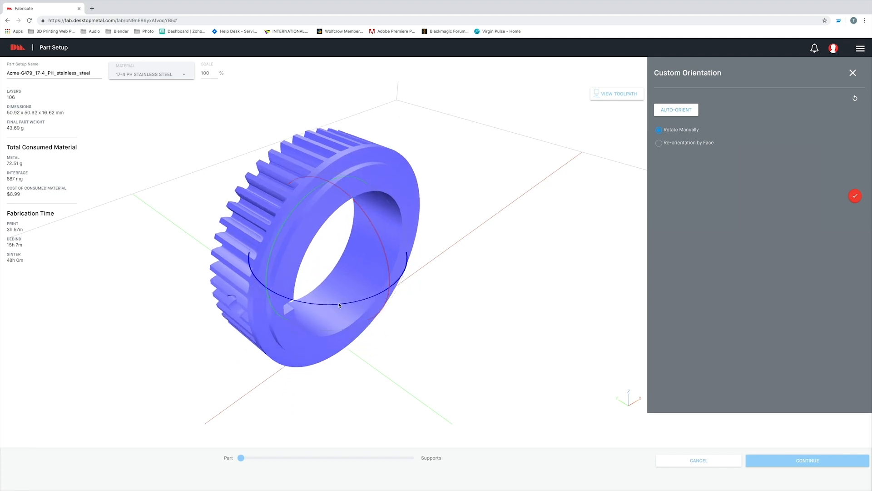
drag(339, 305, 431, 265)
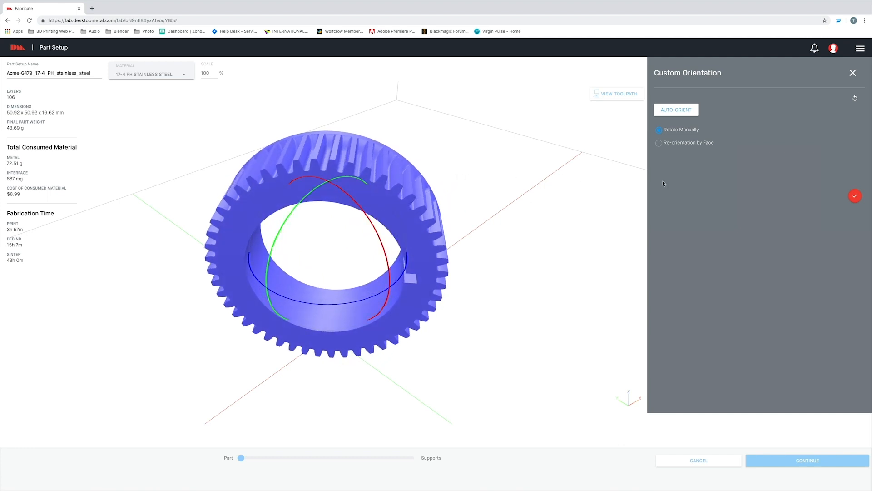
mouse_move(726, 181)
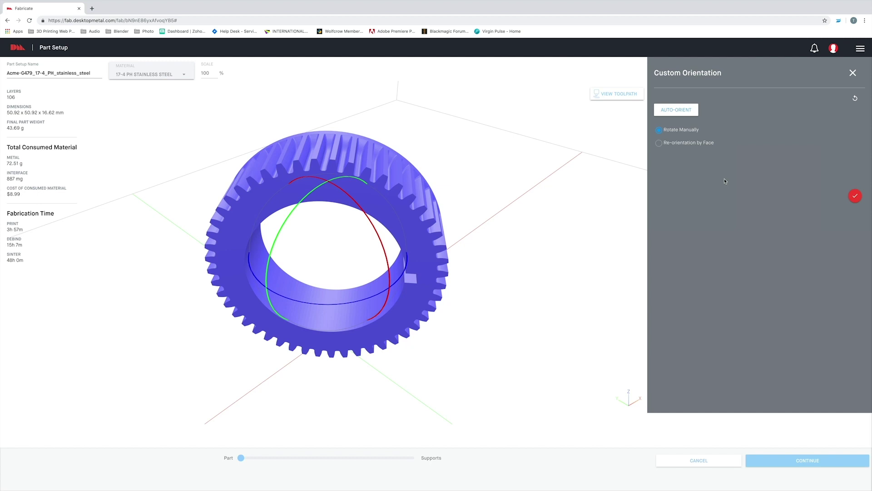
mouse_move(676, 111)
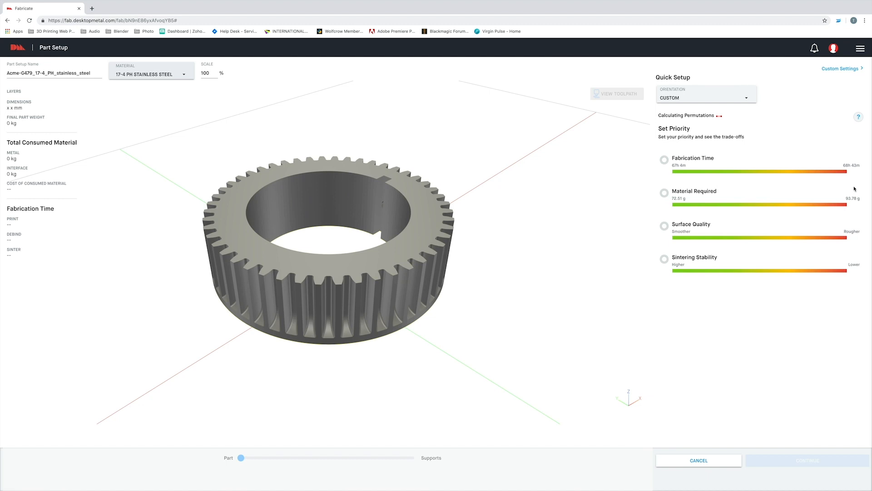
mouse_move(834, 71)
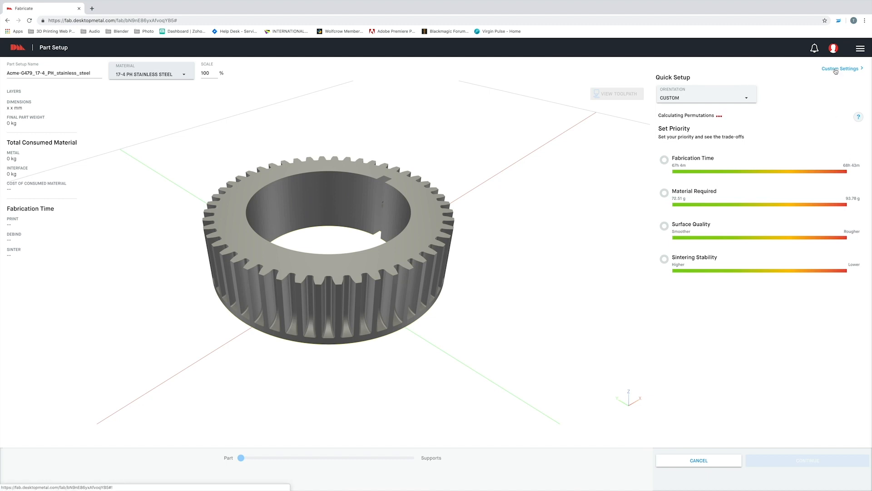
Step: Show the Custom Settings panel with the Standard profile's print parameters
click(838, 69)
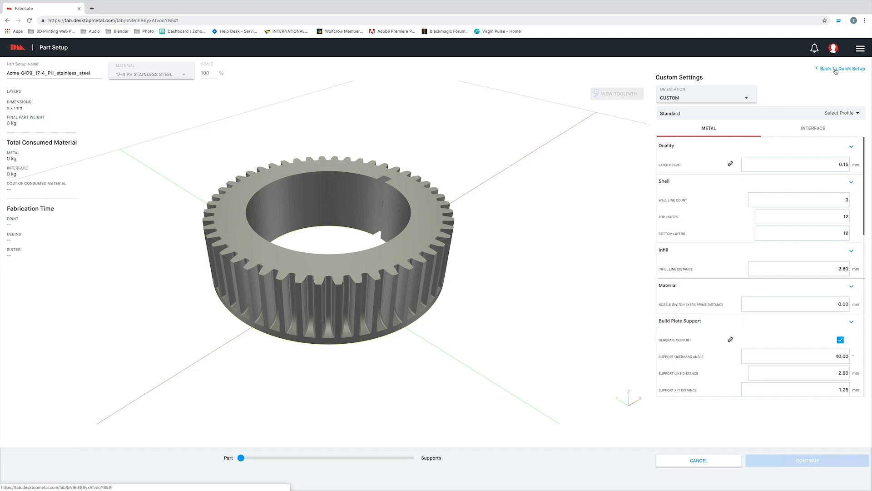
mouse_move(852, 103)
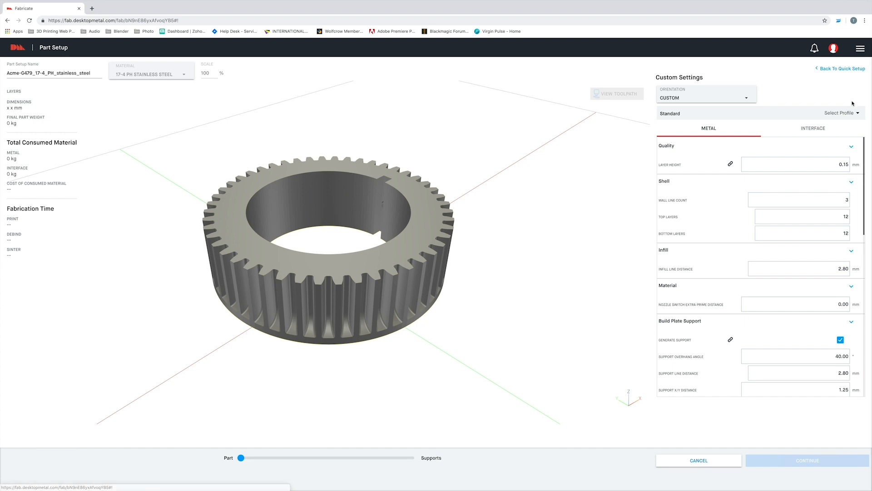
Step: Apply the Dense profile, giving wall line count 4 and infill line distance 2.62 mm
click(845, 113)
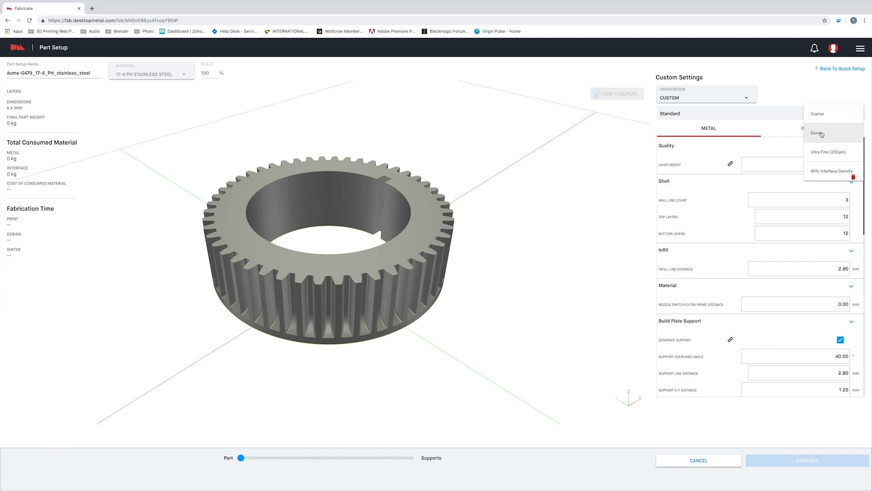
click(818, 133)
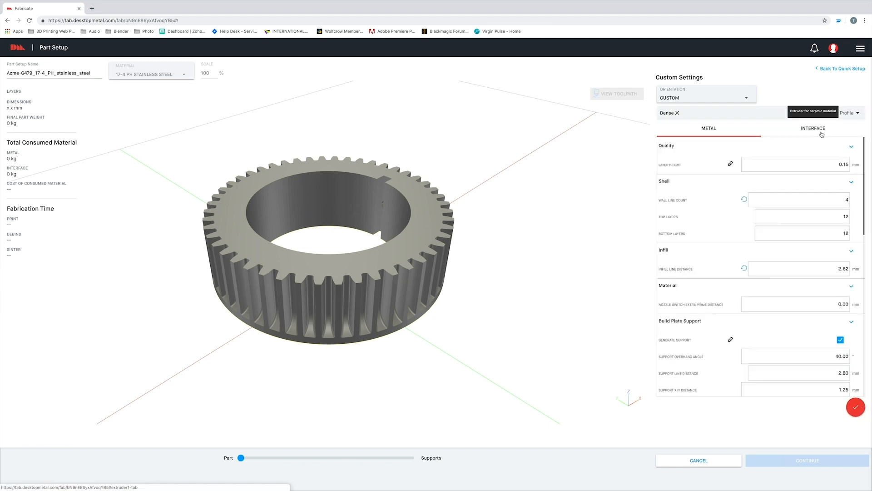